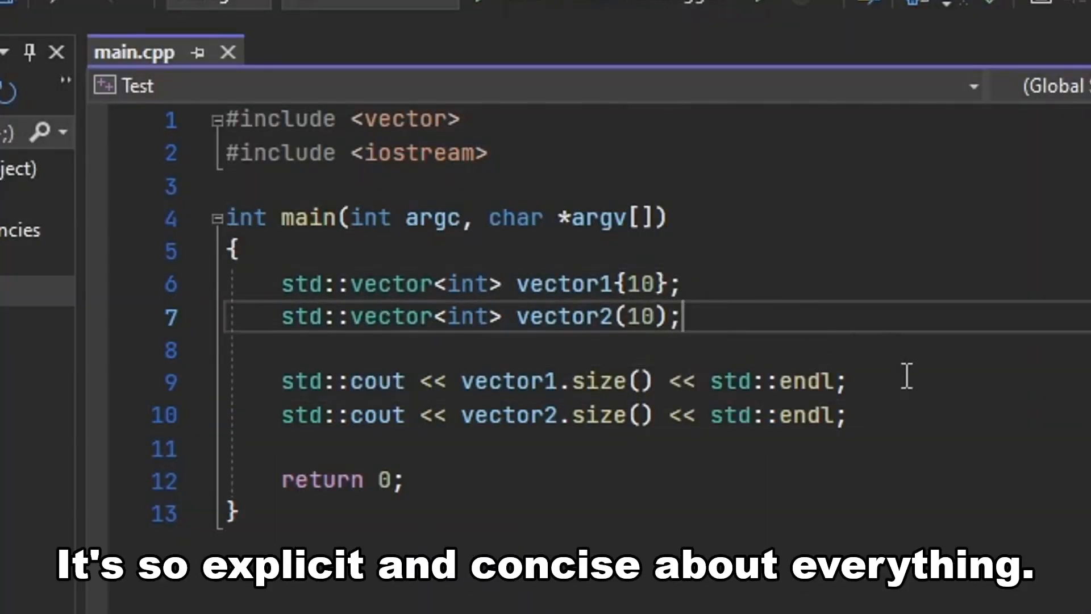
Complete line 3 of main.cpp with ')target;' so destination is assigned the char-pointer cast target.
left_click(846, 414)
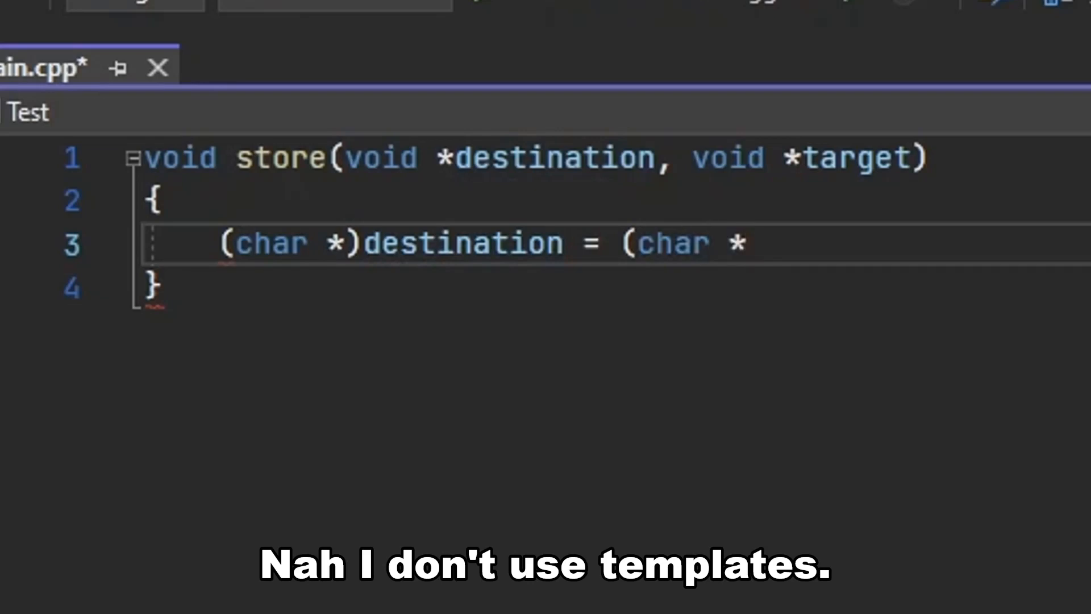
type(")target;")
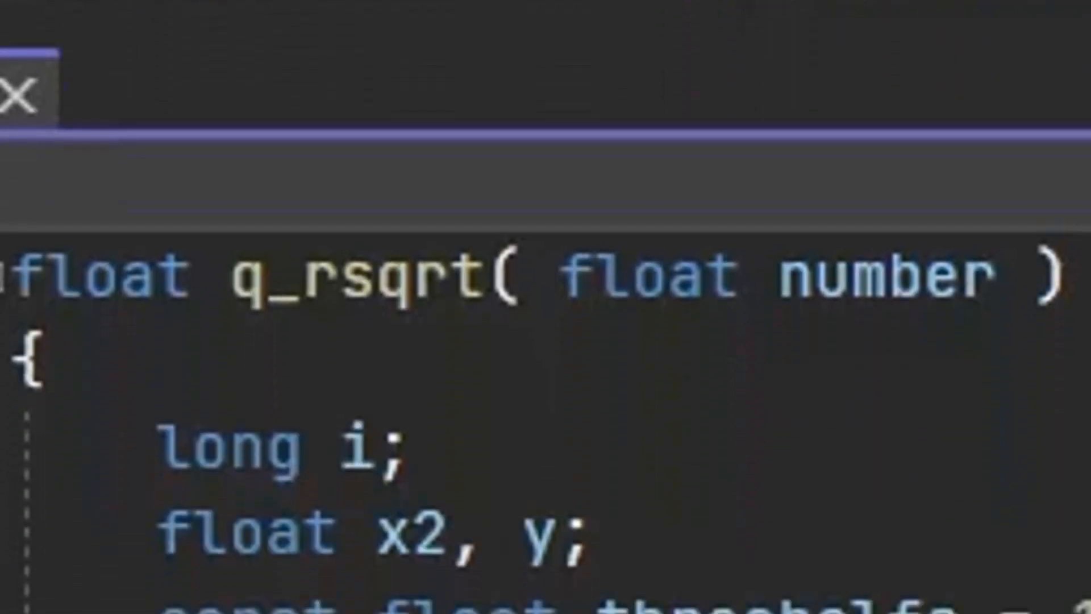
scroll("down", 3)
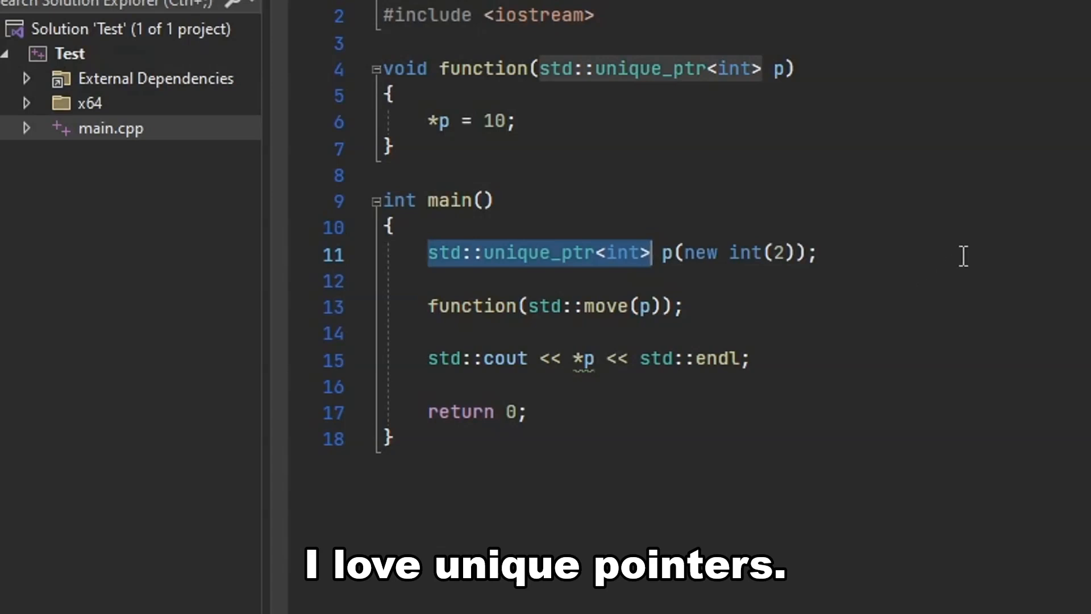
key("F5")
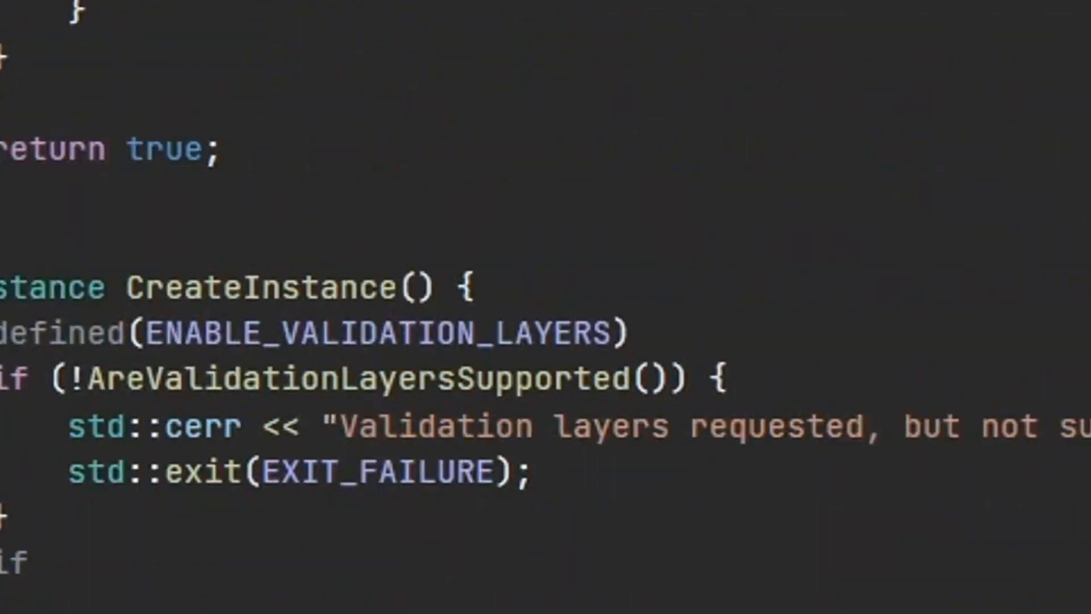
scroll("down", 3)
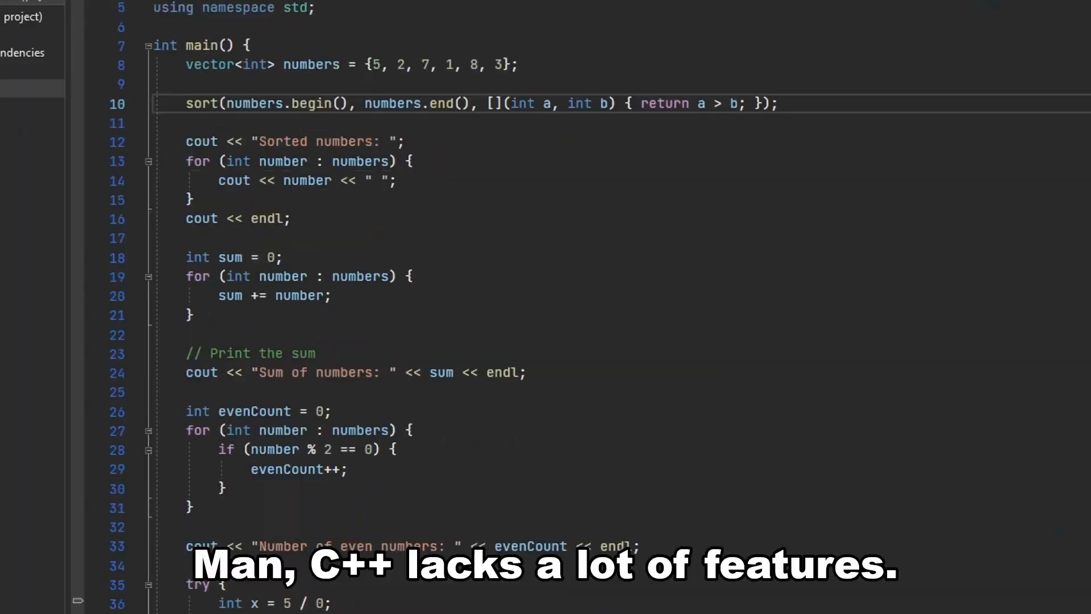
scroll("down", 3)
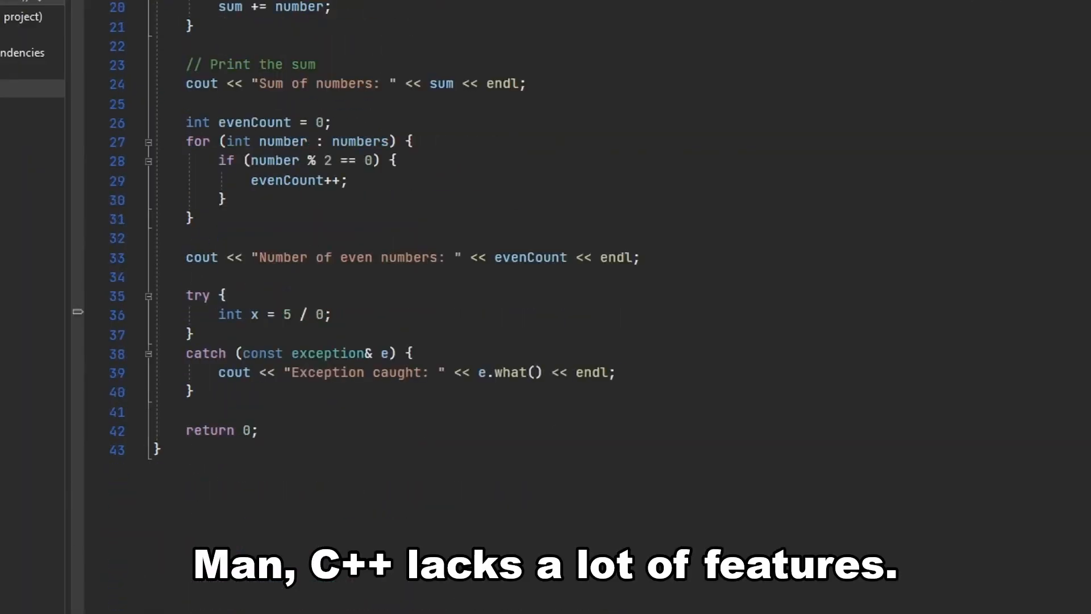